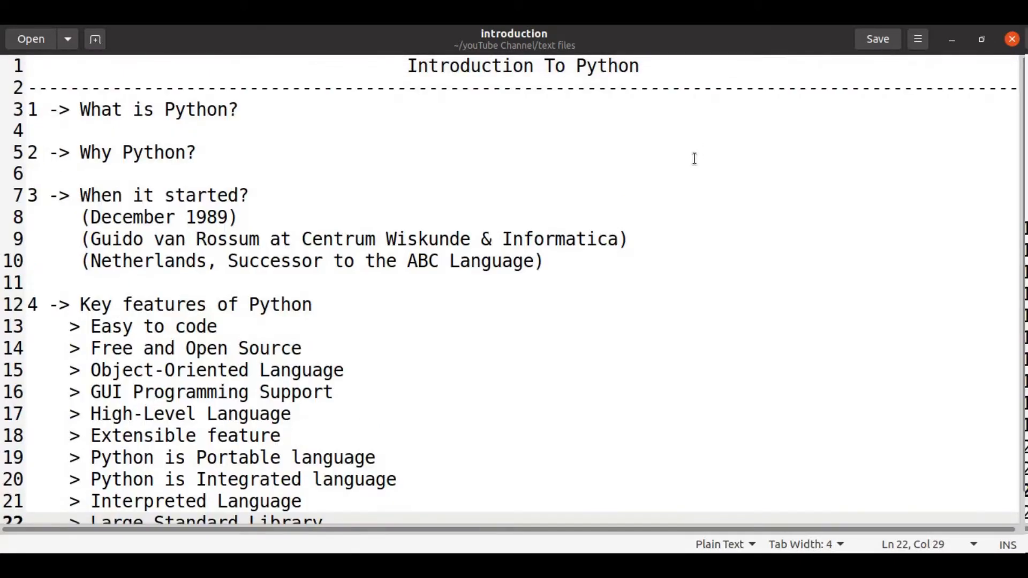
Step: Scroll the gedit notes down until line 23, 'Dynamically Typed Language', is visible
left_click(322, 521)
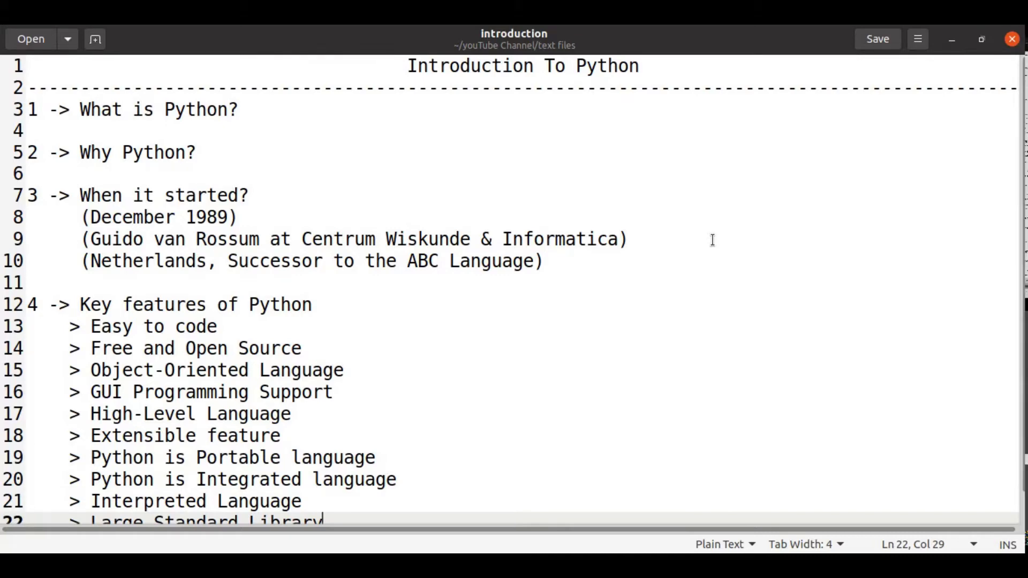
scroll("down", 3)
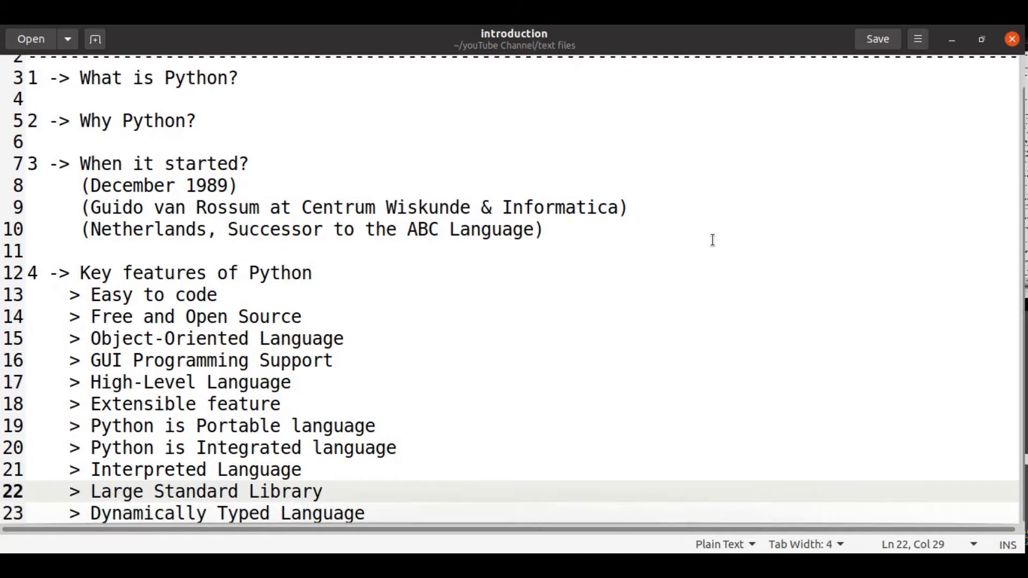
left_click(321, 491)
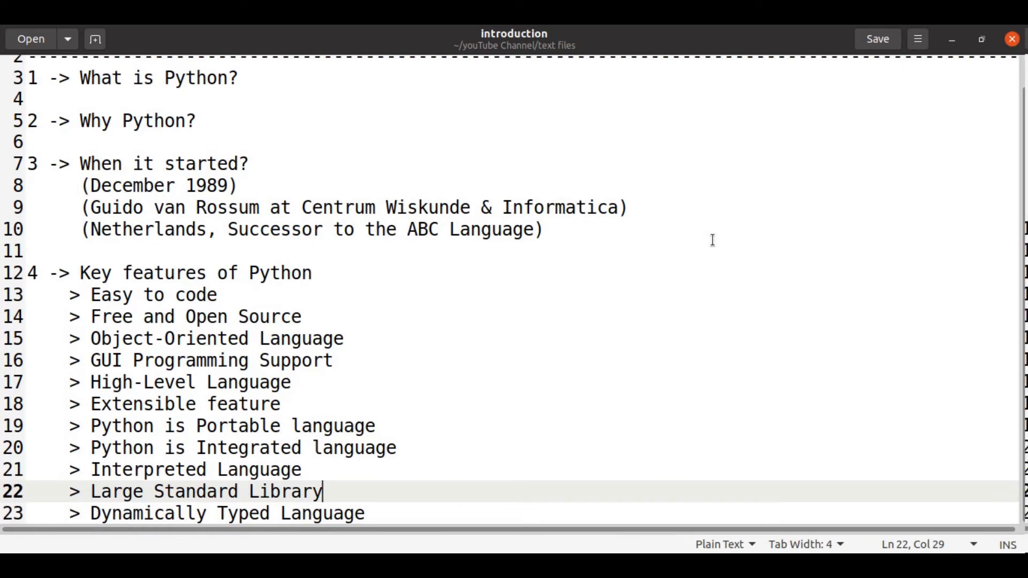
mouse_move(522, 291)
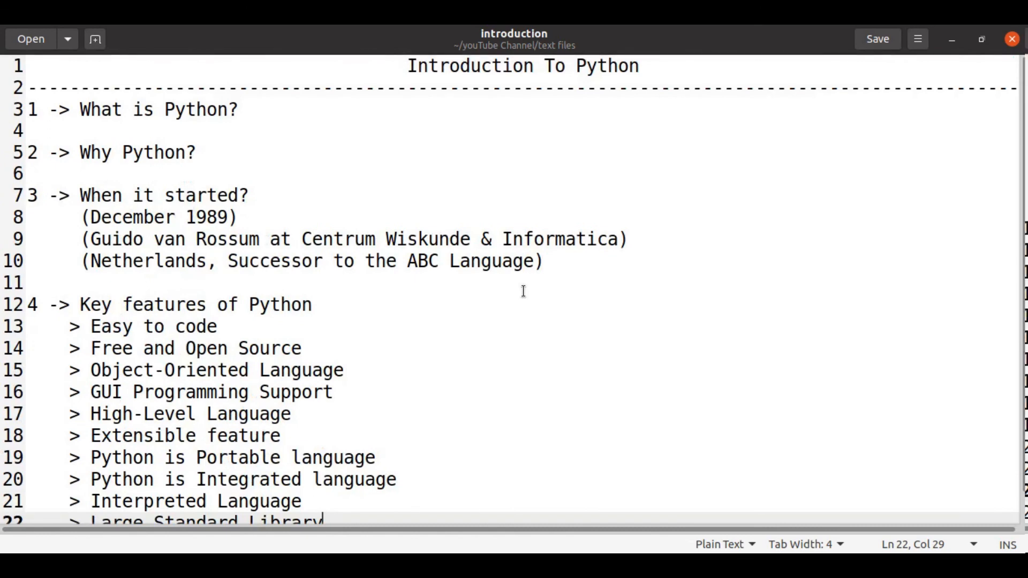
scroll("down", 3)
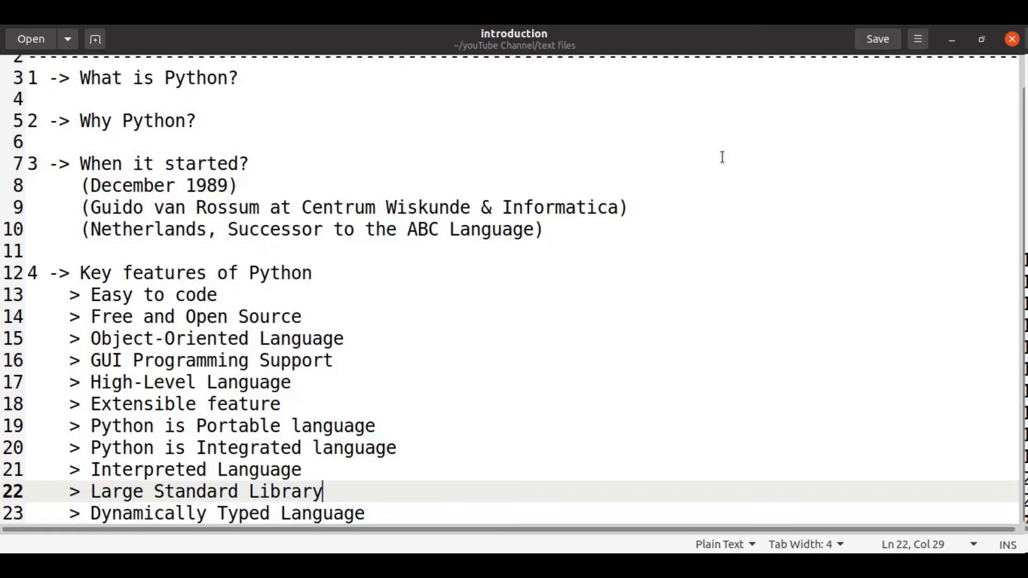